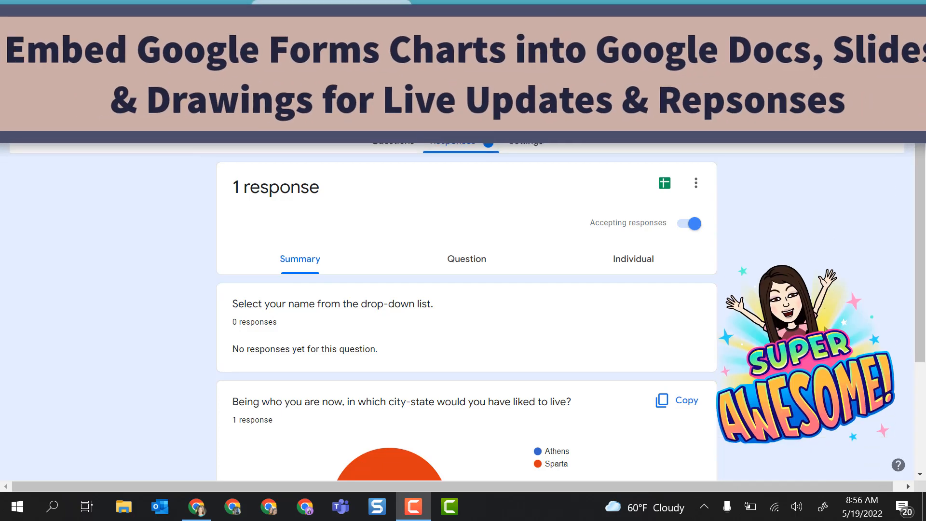
- Scroll the Forms Responses summary to review the one-response city-state results
{"action": "scroll", "scroll_direction": "down", "scroll_amount": 3}
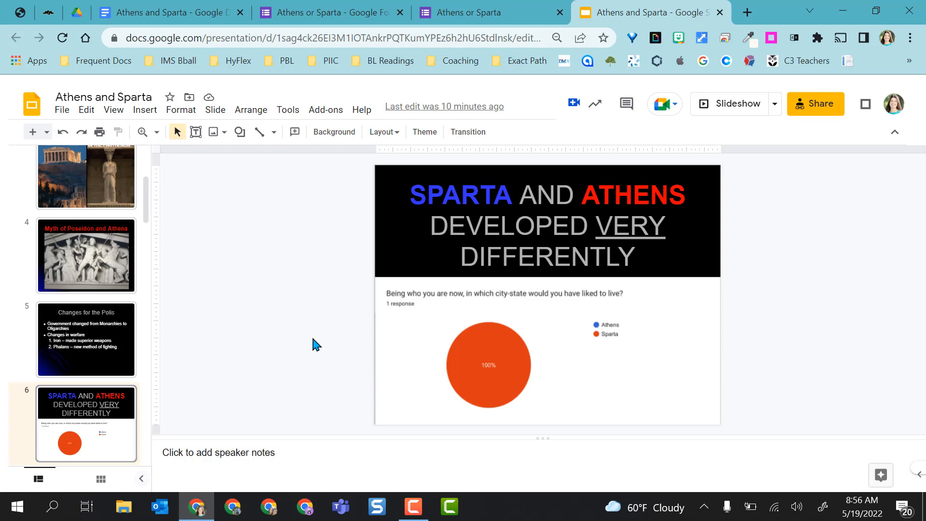
- Submit a live form response with a chosen name and Athens as the preferred city-state
{"action": "left_click", "coordinate": [489, 12]}
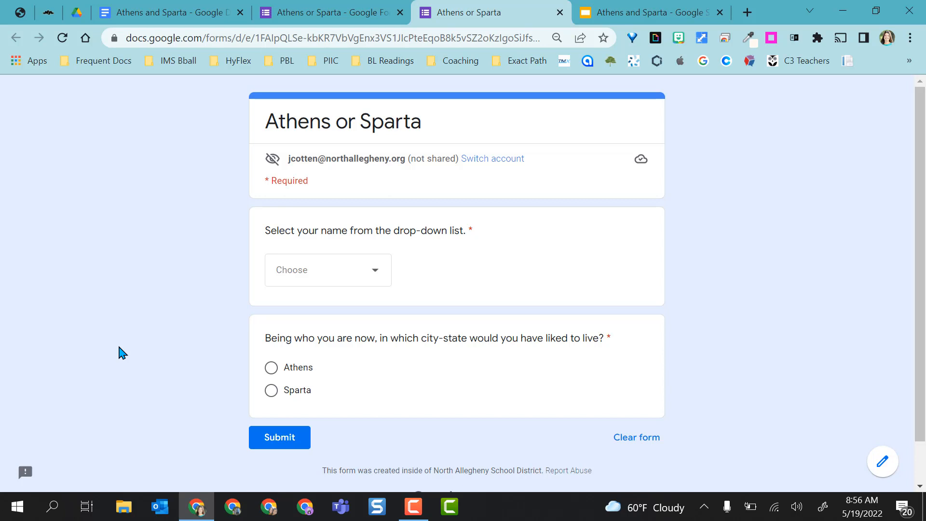
{"action": "left_click", "coordinate": [327, 271]}
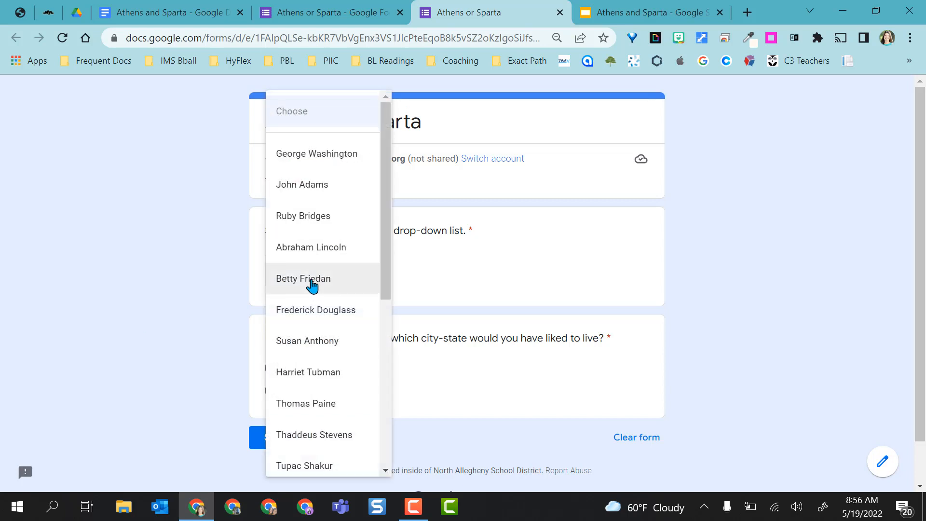
{"action": "left_click", "coordinate": [303, 278]}
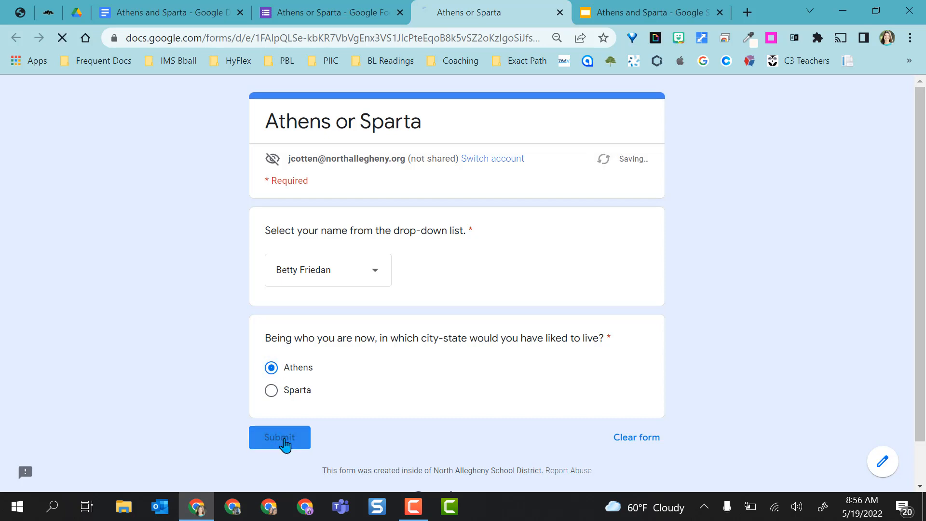
{"action": "left_click", "coordinate": [650, 12]}
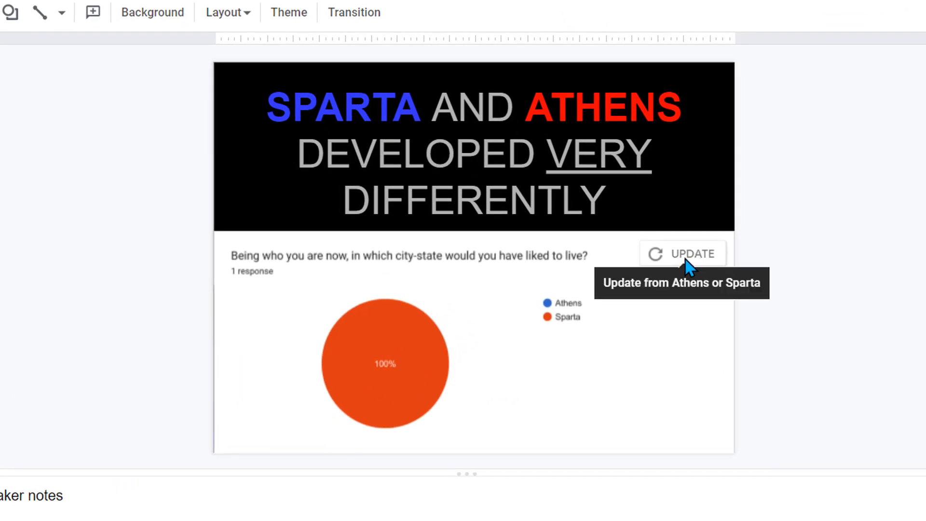
{"action": "mouse_move", "coordinate": [682, 262]}
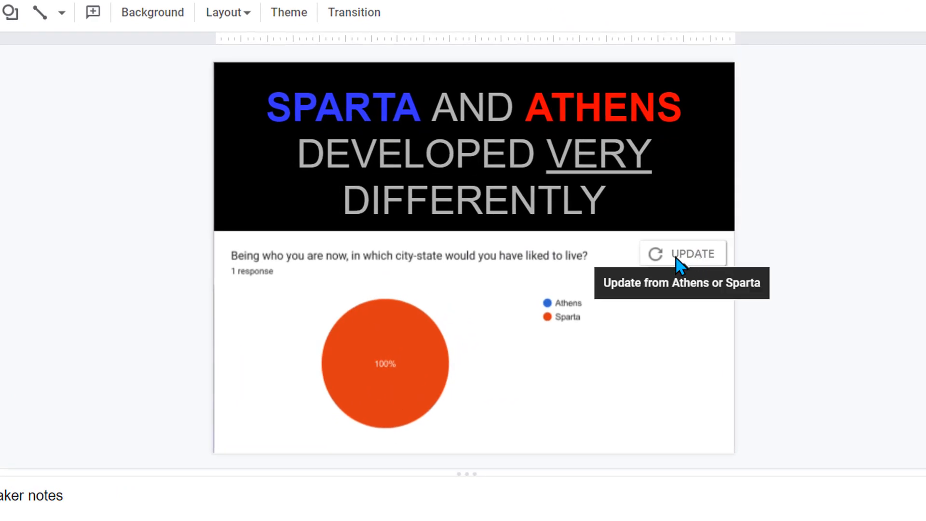
- Update the linked chart on slide 6 to show two responses, 50% Athens and 50% Sparta
{"action": "left_click", "coordinate": [683, 253]}
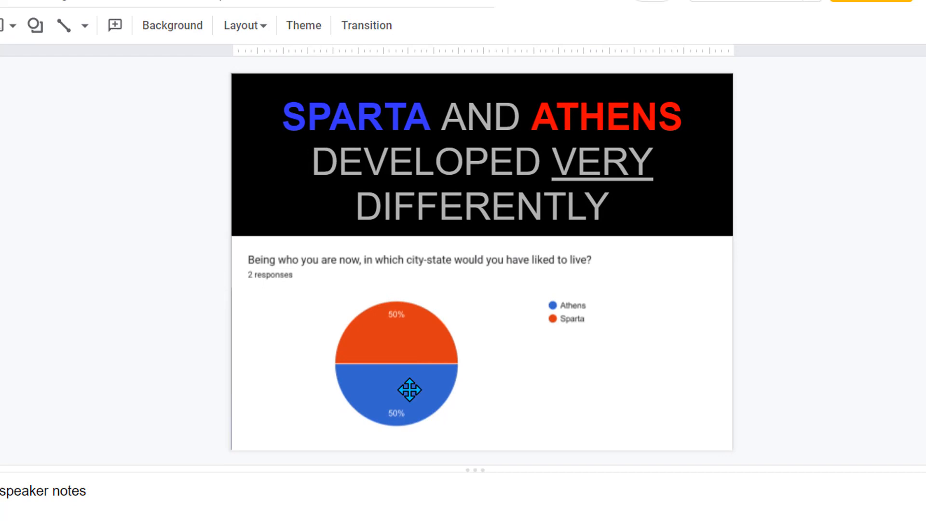
{"action": "left_click", "coordinate": [171, 13]}
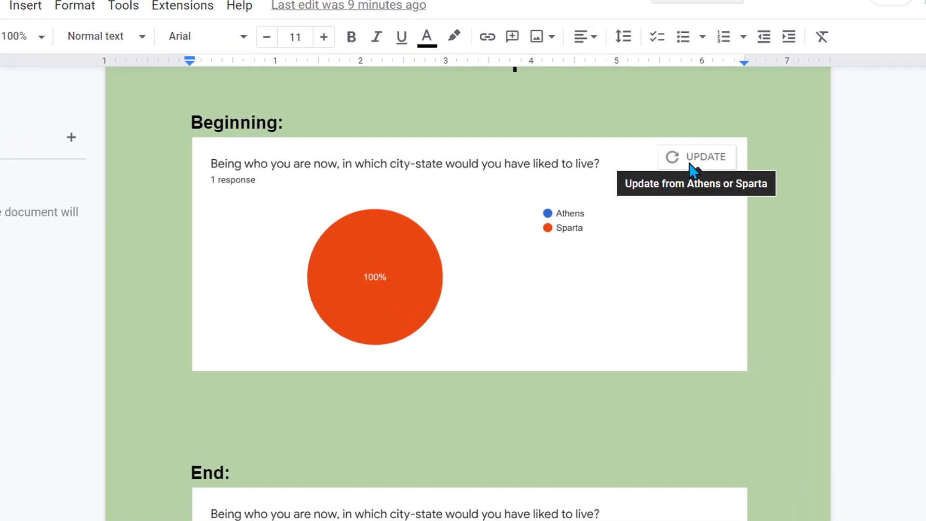
- Update the Beginning chart to two evenly split responses and compare it with the End chart
{"action": "left_click", "coordinate": [697, 156]}
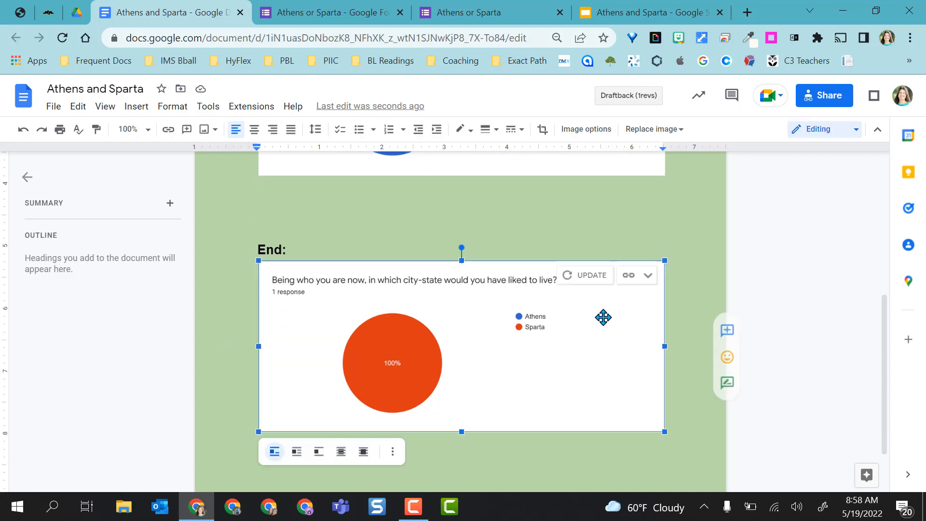
{"action": "mouse_move", "coordinate": [585, 279]}
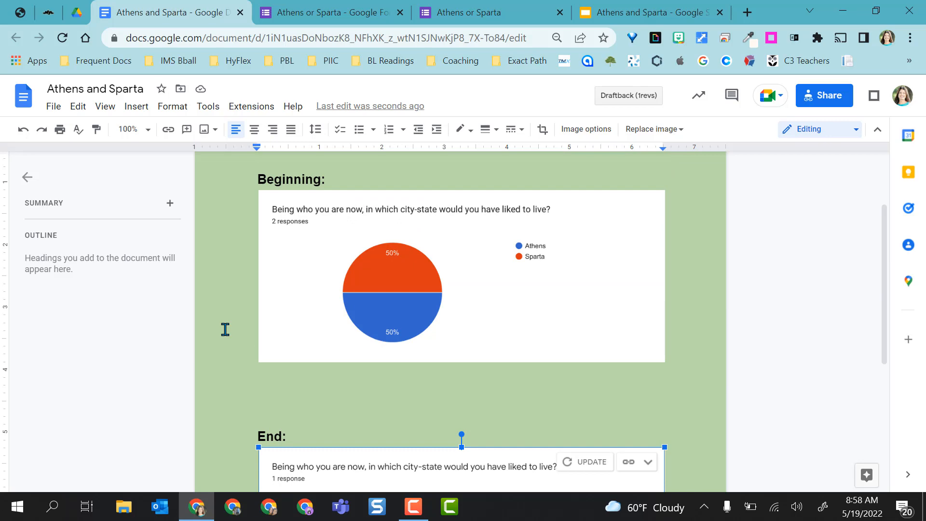
{"action": "scroll", "scroll_direction": "up", "scroll_amount": 3}
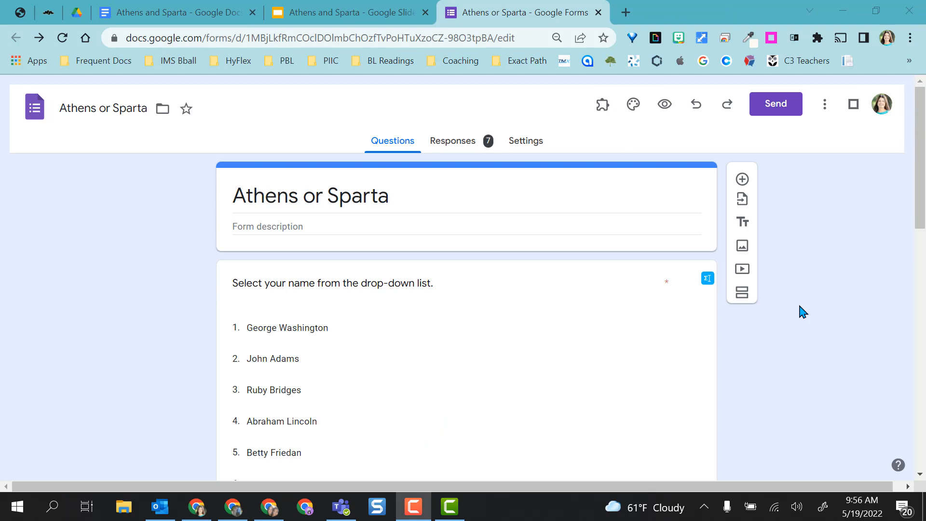
{"action": "mouse_move", "coordinate": [456, 152]}
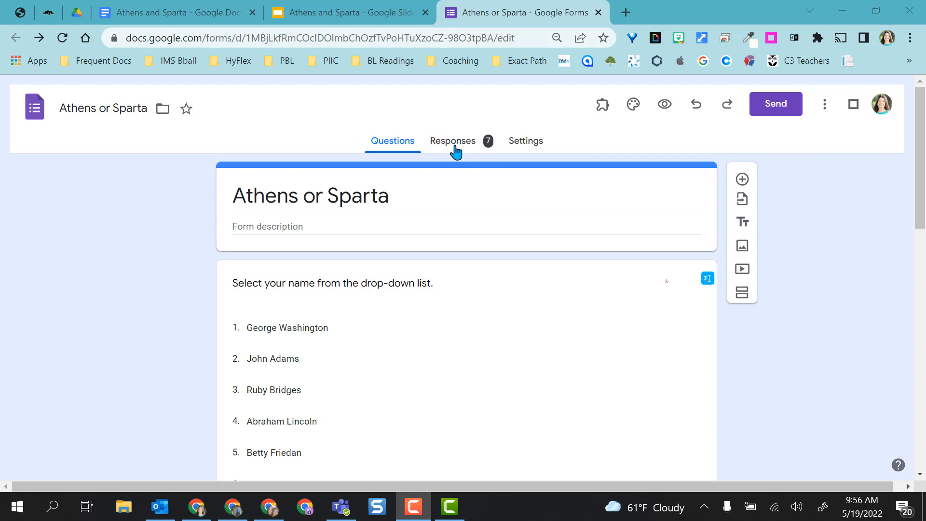
- Copy the seven-response city-state pie chart from the Responses summary and return to the slide deck
{"action": "left_click", "coordinate": [453, 141]}
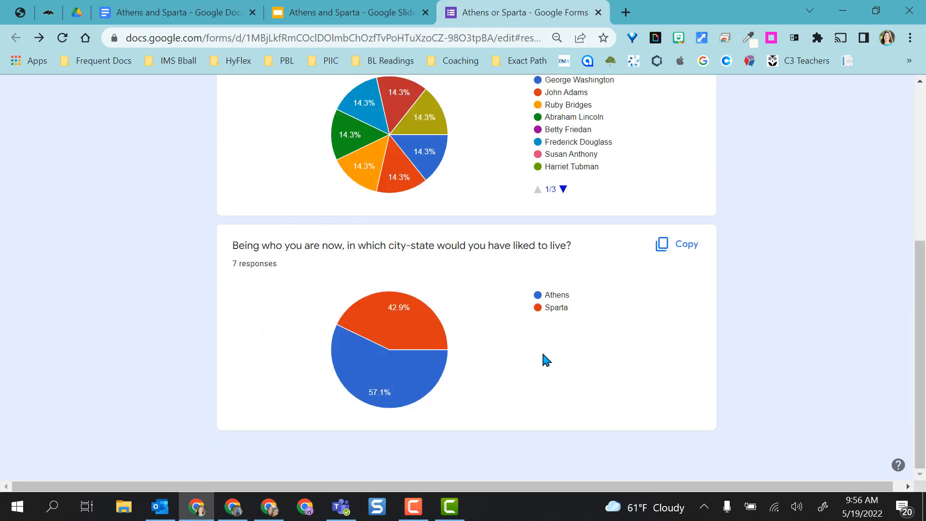
{"action": "mouse_move", "coordinate": [684, 248]}
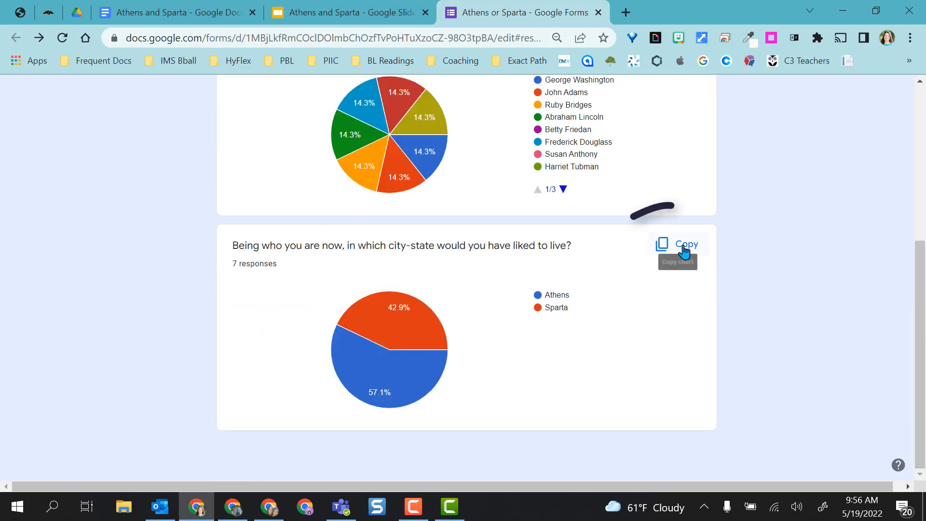
{"action": "left_click", "coordinate": [678, 243]}
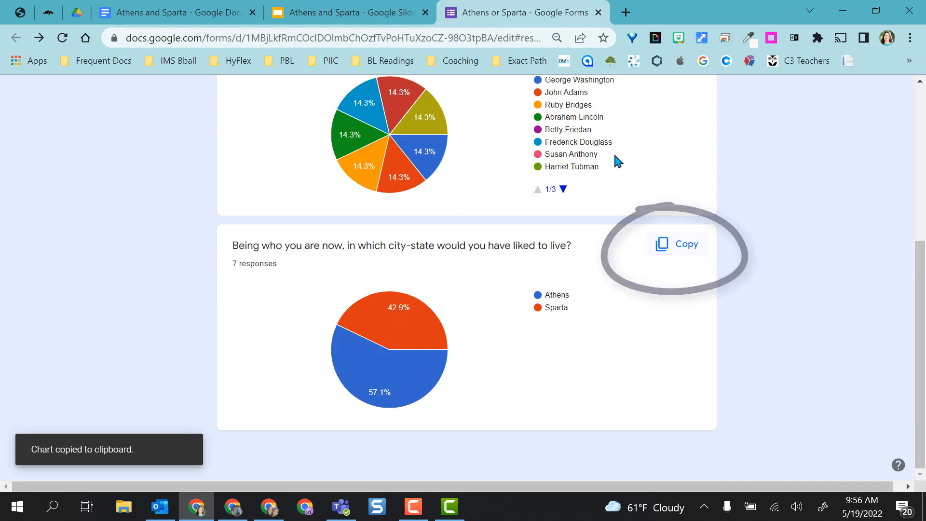
{"action": "left_click", "coordinate": [347, 11]}
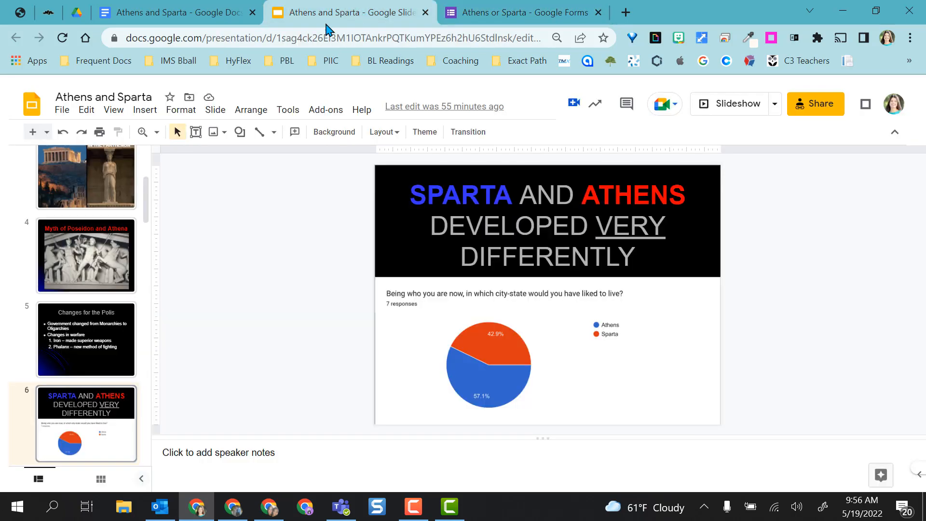
- Delete the old pie chart from slide 6, leaving only the Sparta and Athens title
{"action": "left_click", "coordinate": [488, 364]}
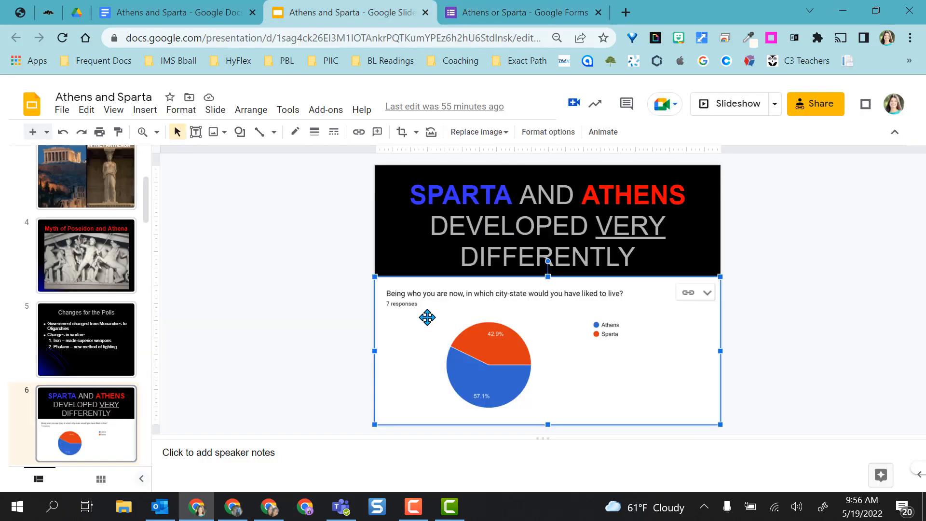
{"action": "key", "text": "Delete"}
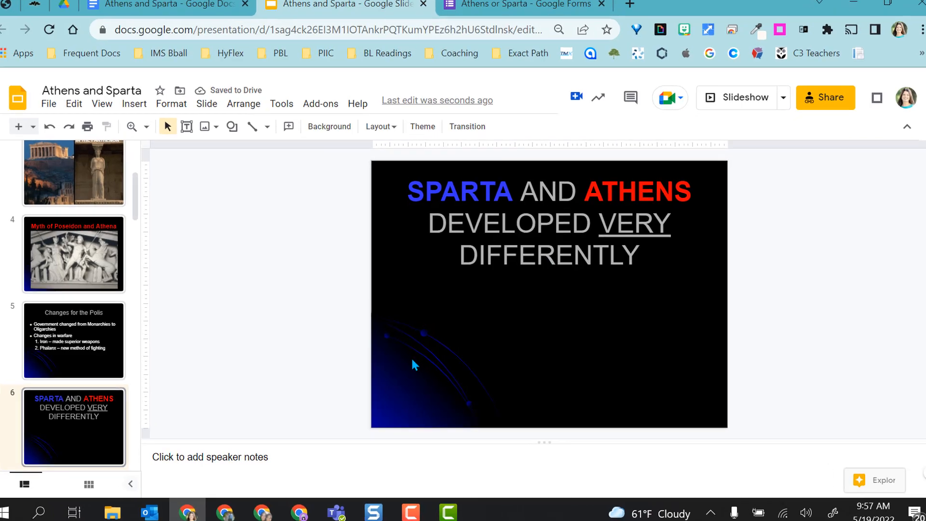
{"action": "key", "text": "ctrl+v"}
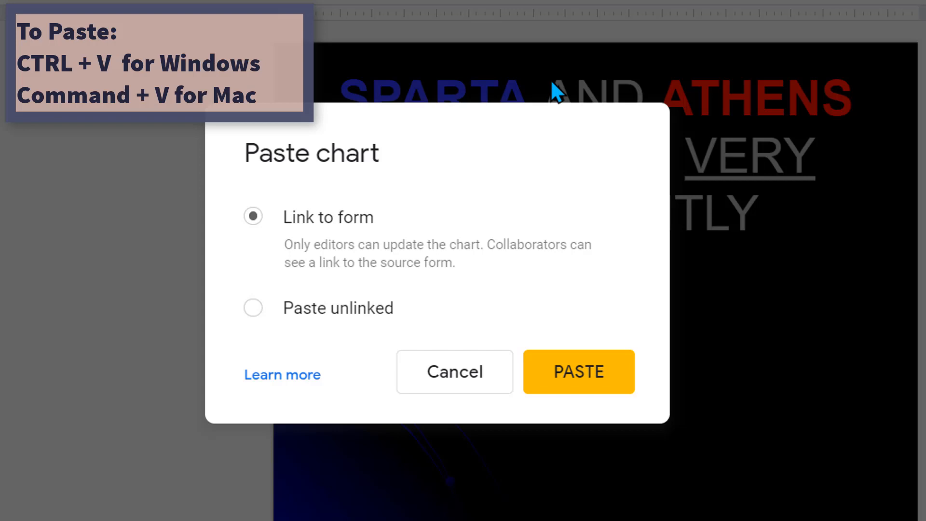
{"action": "mouse_move", "coordinate": [364, 245]}
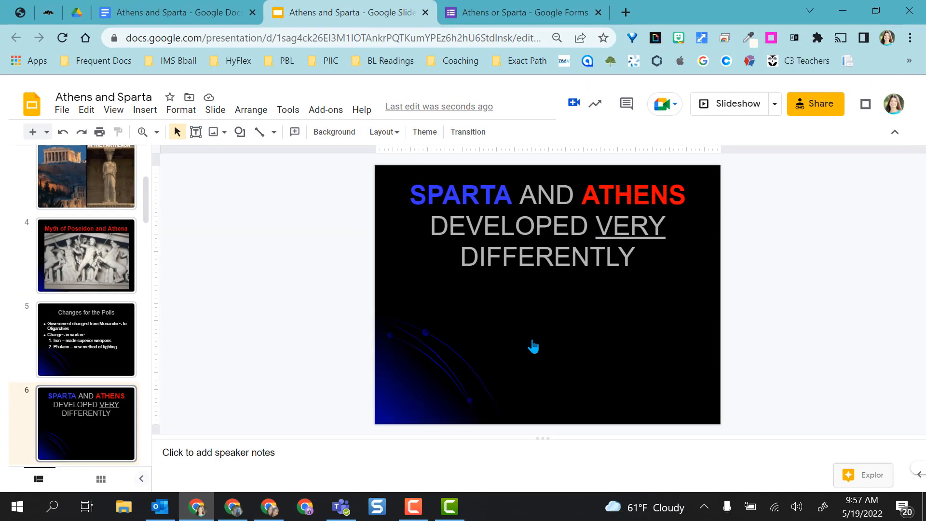
{"action": "left_click", "coordinate": [172, 11]}
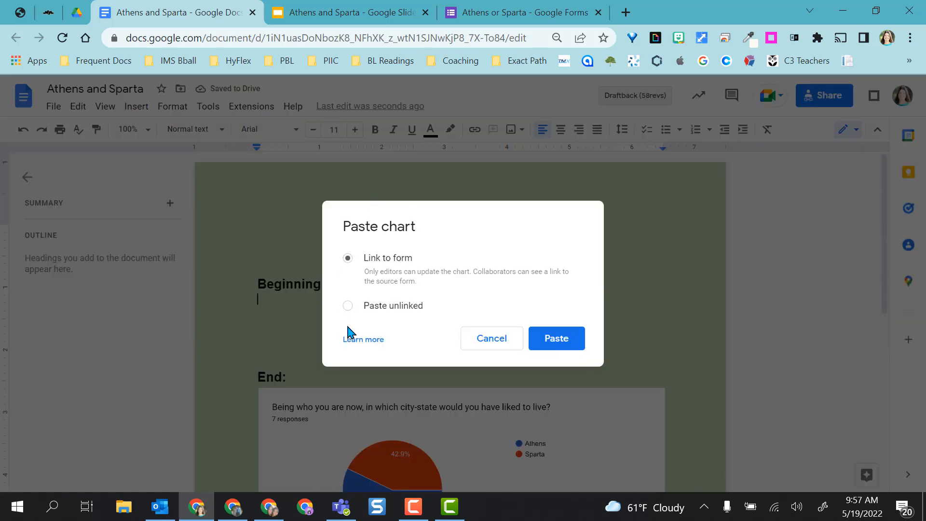
{"action": "mouse_move", "coordinate": [404, 269]}
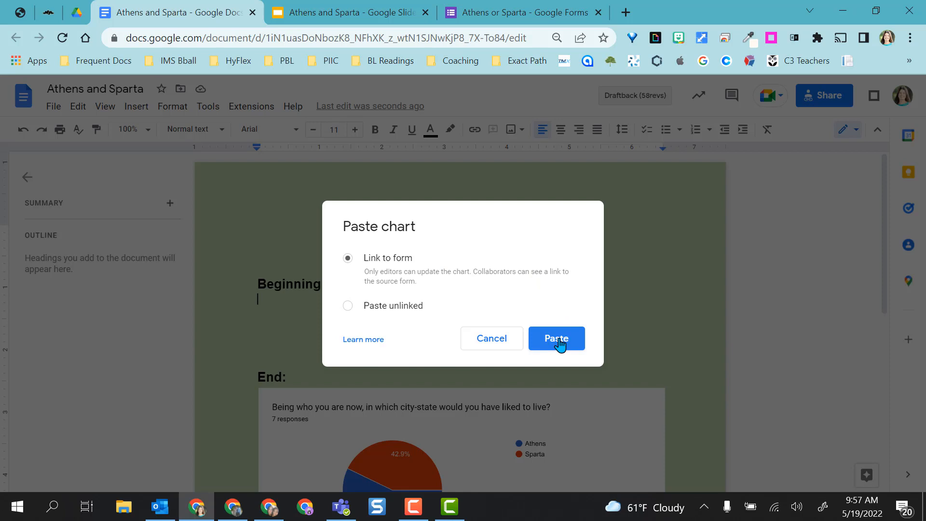
- Paste the city-state chart under the Beginning heading with Link to form kept on
{"action": "left_click", "coordinate": [555, 337]}
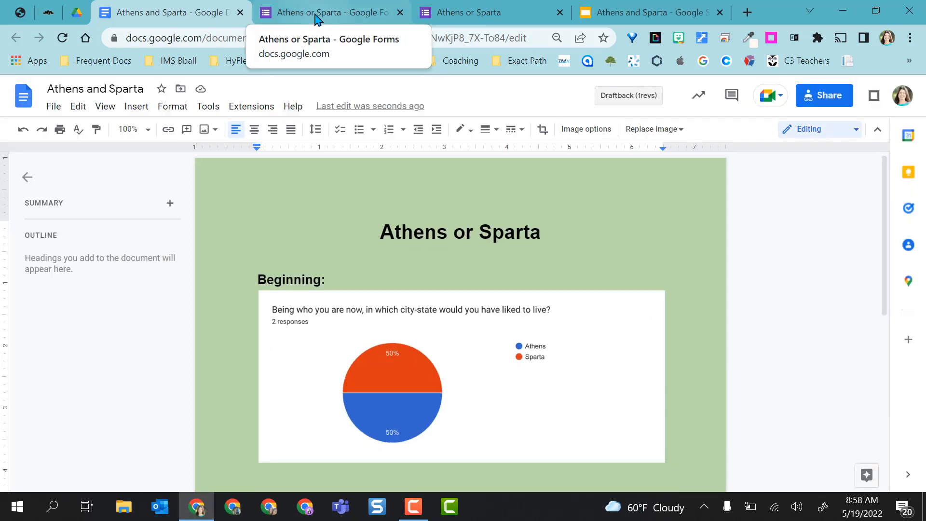
{"action": "scroll", "scroll_direction": "down", "scroll_amount": 3}
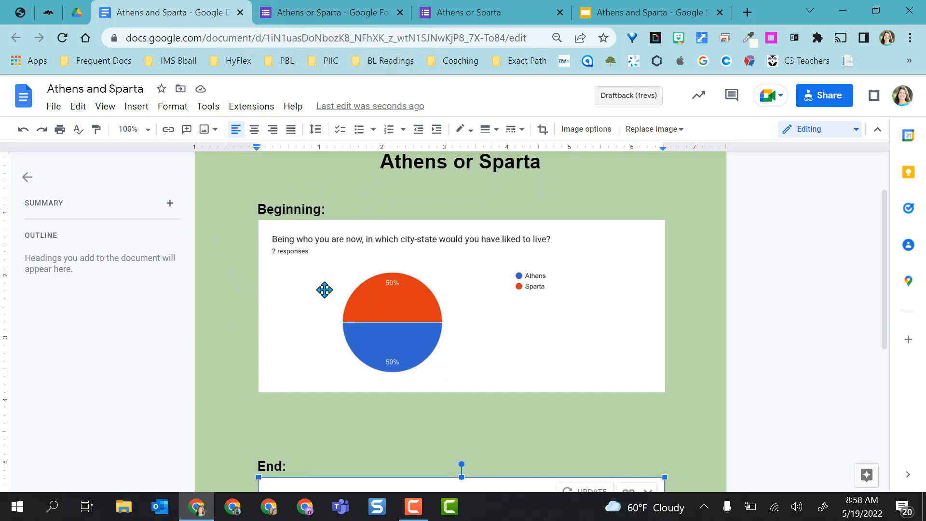
{"action": "scroll", "scroll_direction": "down", "scroll_amount": 3}
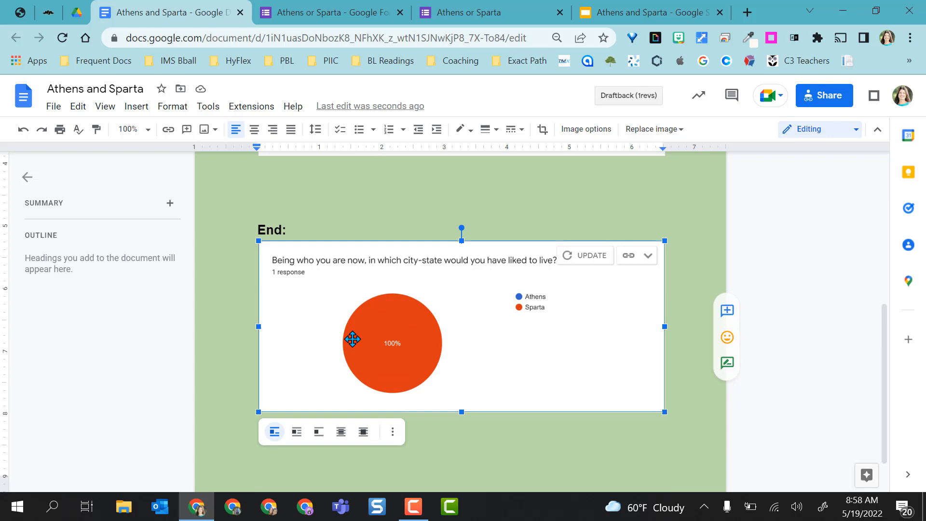
{"action": "left_click", "coordinate": [331, 12]}
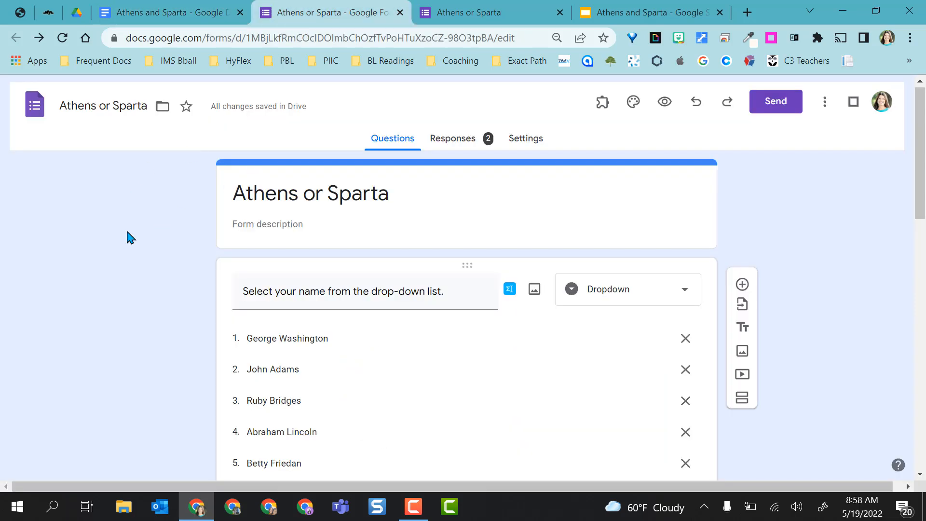
- Delete all responses to the Athens or Sparta form so it shows 0 responses
{"action": "left_click", "coordinate": [452, 138]}
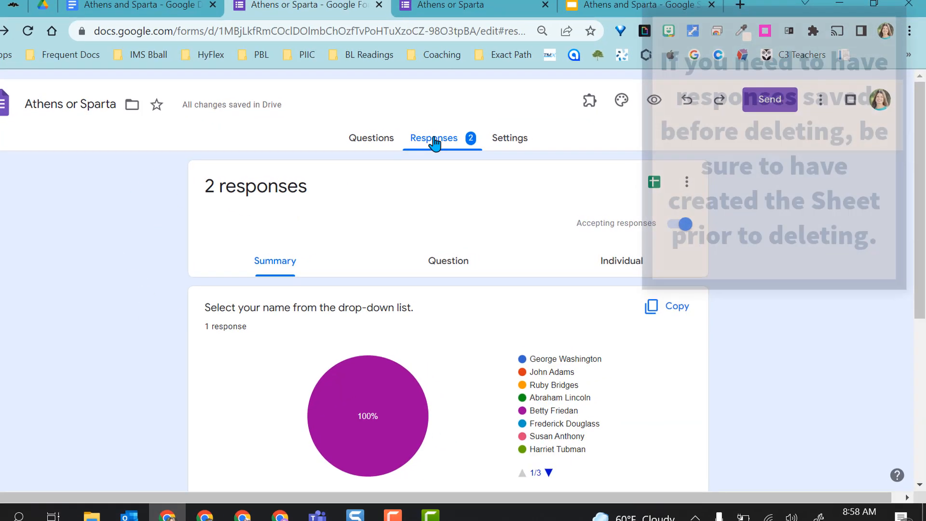
{"action": "left_click", "coordinate": [686, 181]}
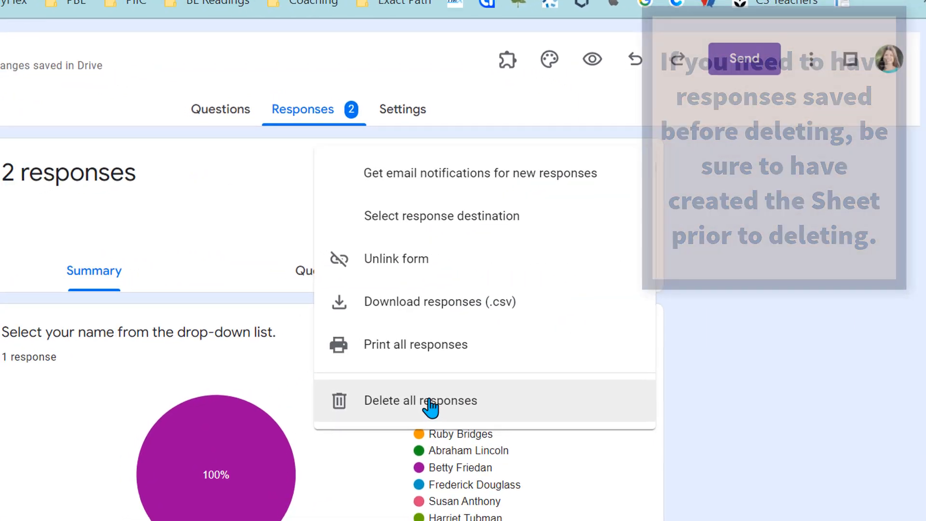
{"action": "left_click", "coordinate": [420, 401]}
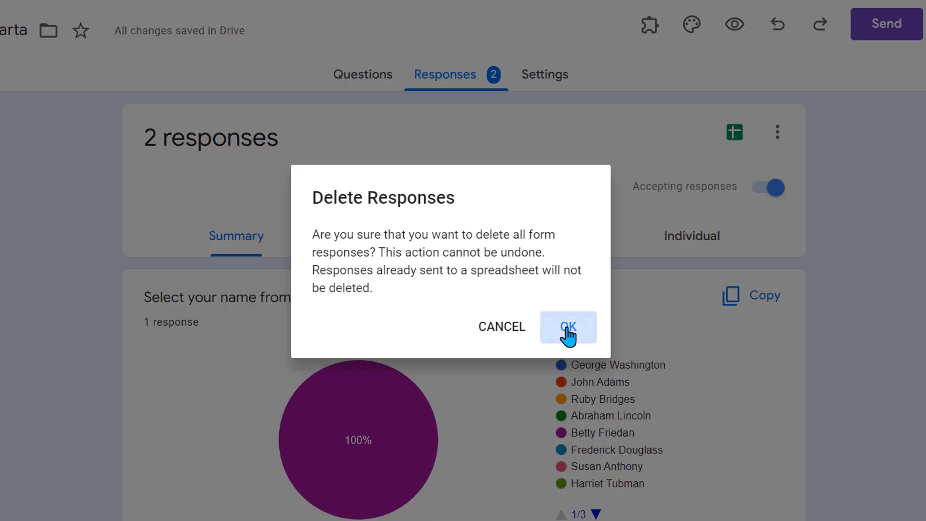
{"action": "left_click", "coordinate": [568, 328]}
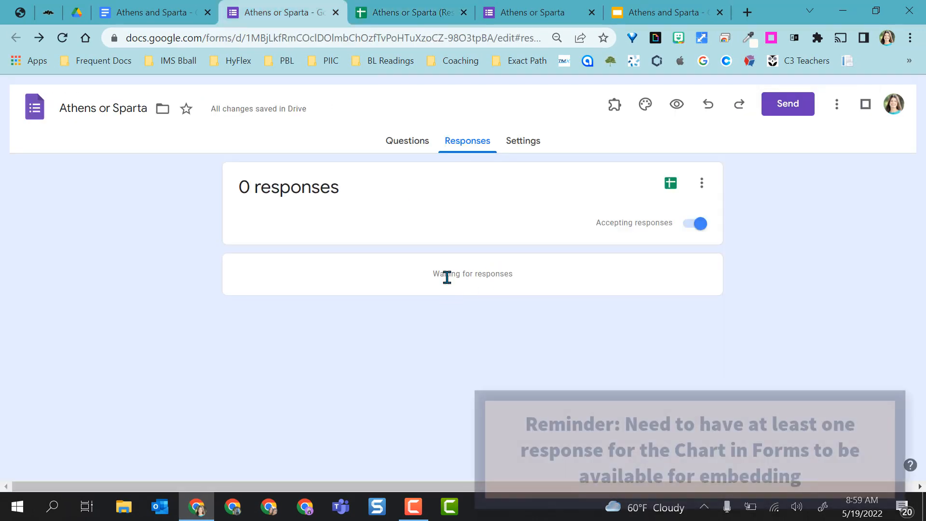
- Submit live form responses for Frederick Douglass and Ruby Bridges choosing a city-state
{"action": "left_click", "coordinate": [402, 141]}
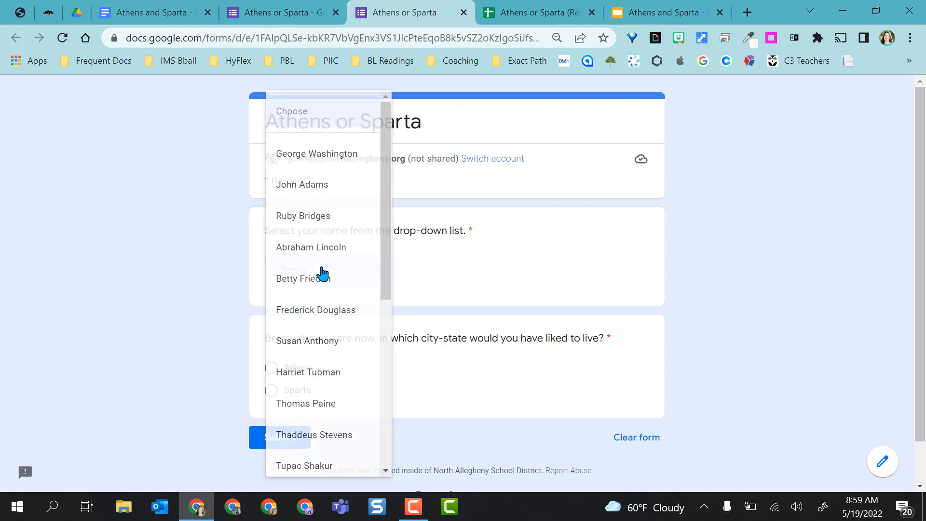
{"action": "left_click", "coordinate": [316, 310]}
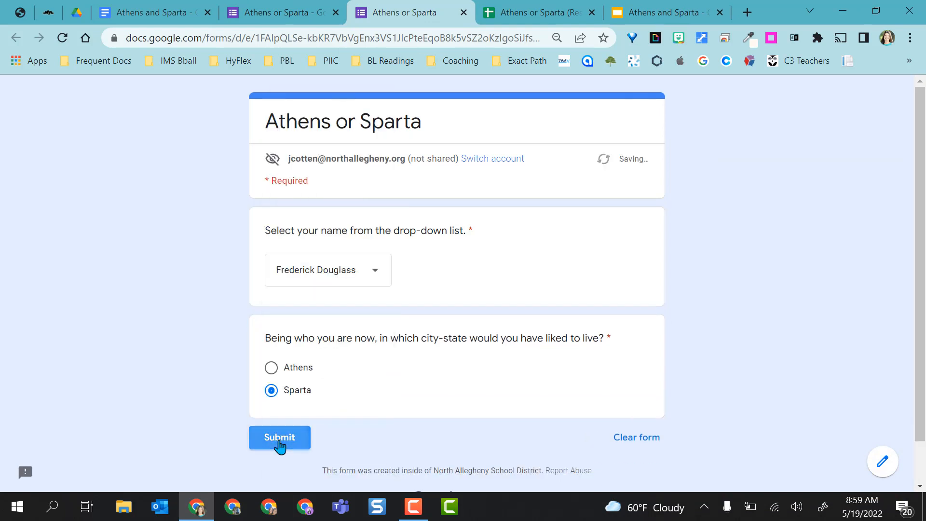
{"action": "left_click", "coordinate": [279, 438]}
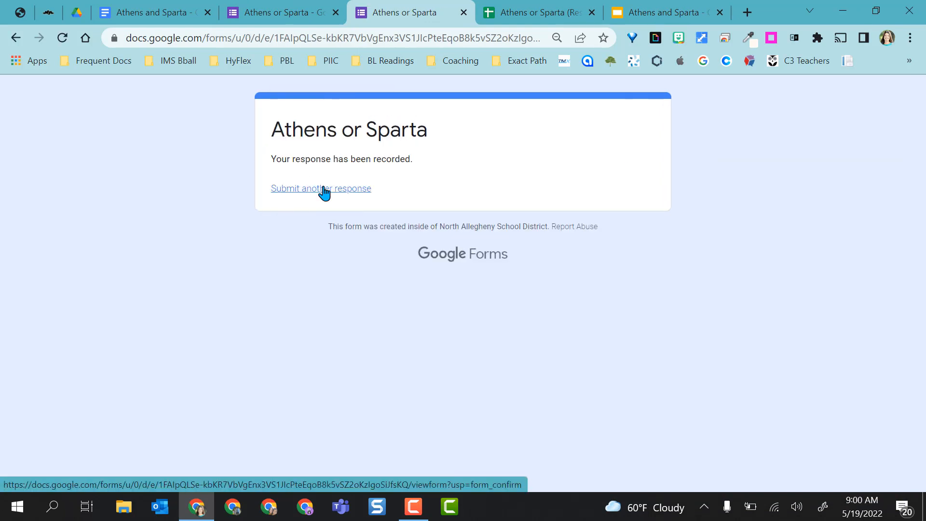
{"action": "left_click", "coordinate": [321, 188]}
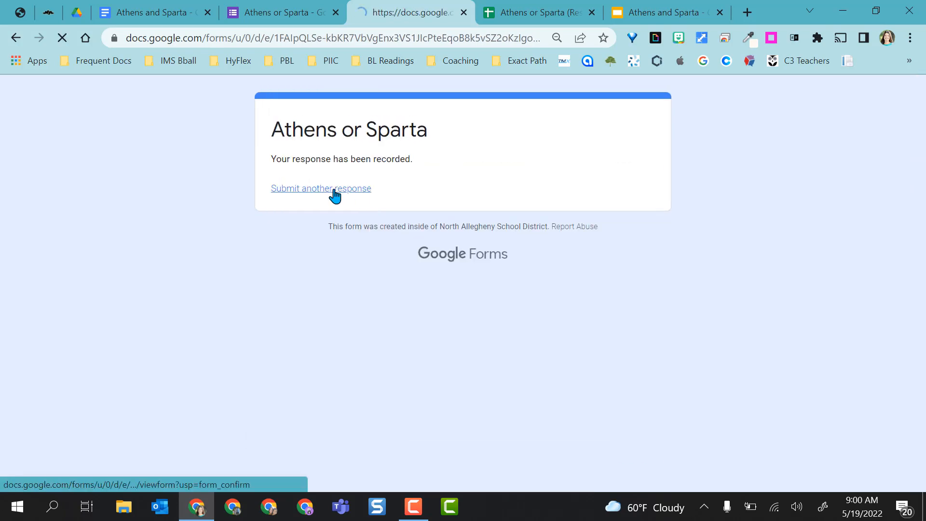
{"action": "left_click", "coordinate": [320, 188]}
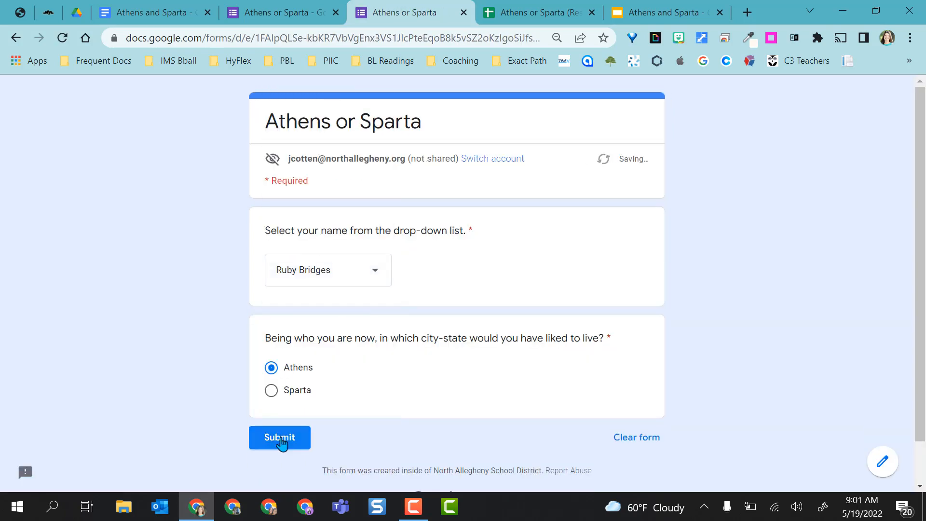
{"action": "left_click", "coordinate": [282, 12]}
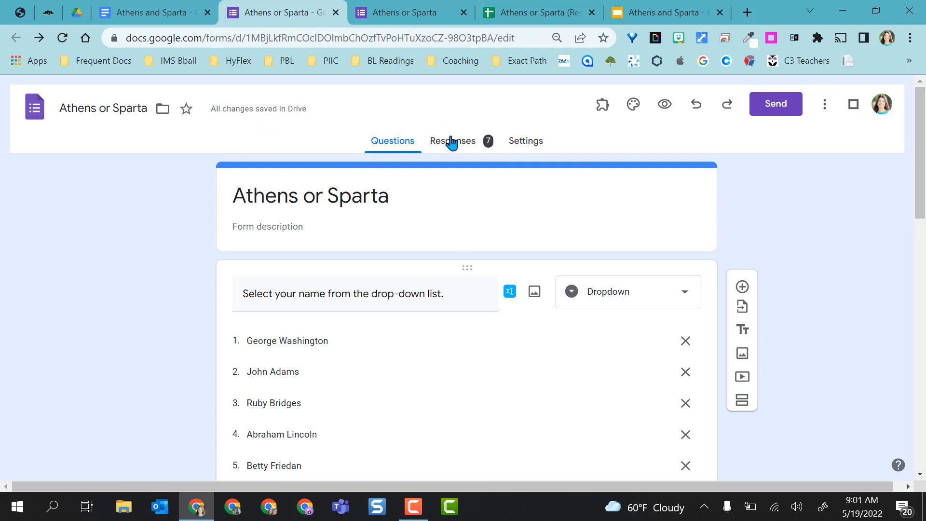
- Review the Responses summary showing seven responses, 57.1% Athens and 42.9% Sparta
{"action": "left_click", "coordinate": [452, 140]}
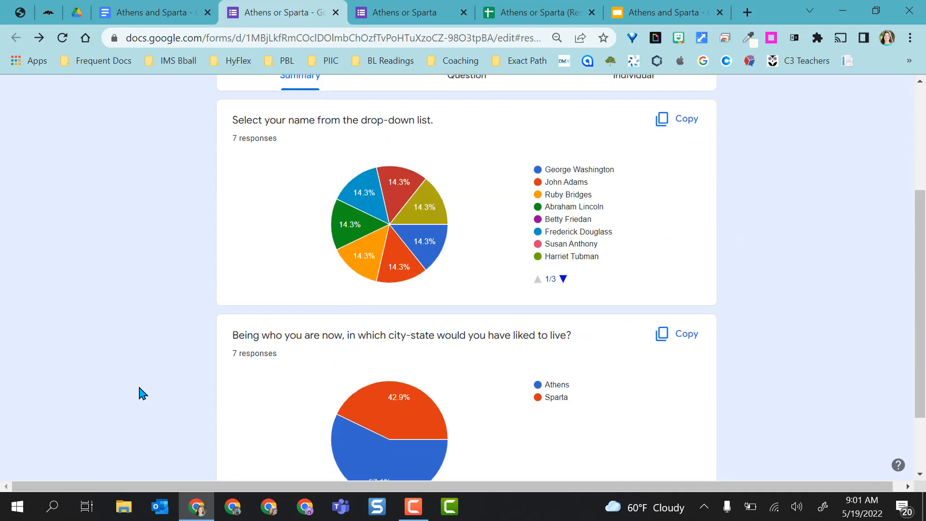
{"action": "scroll", "scroll_direction": "down", "scroll_amount": 3}
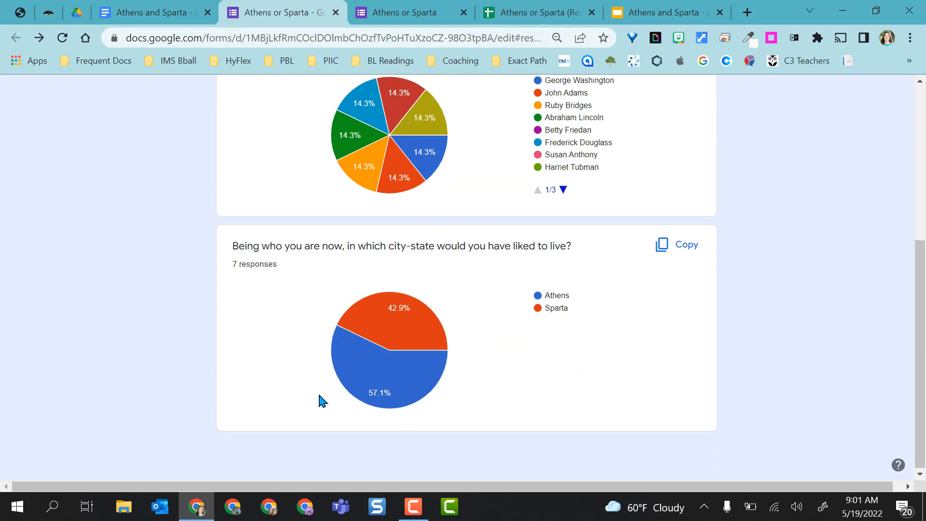
{"action": "left_click", "coordinate": [665, 12]}
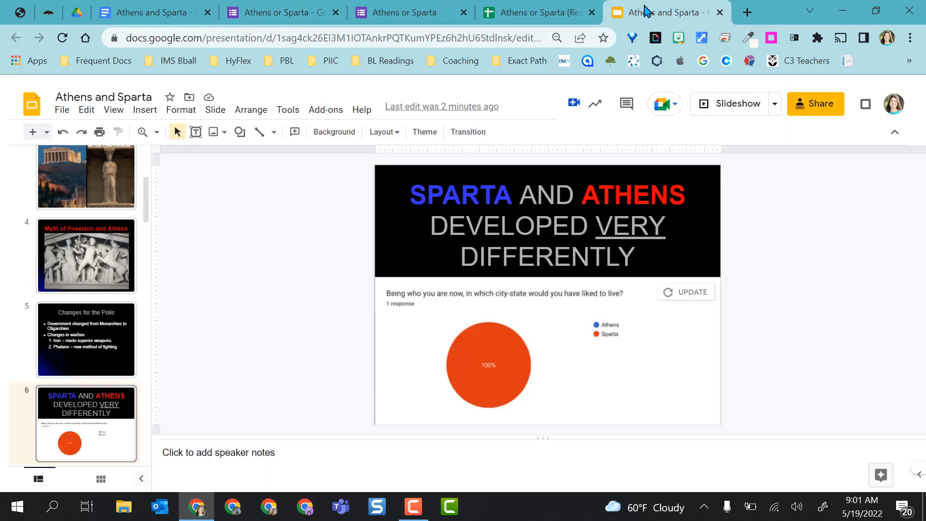
{"action": "mouse_move", "coordinate": [609, 327]}
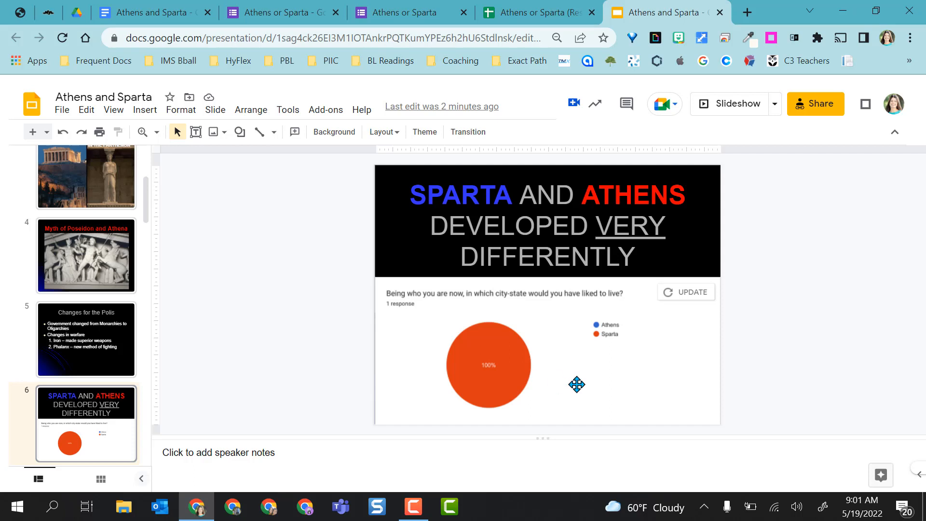
{"action": "mouse_move", "coordinate": [688, 294]}
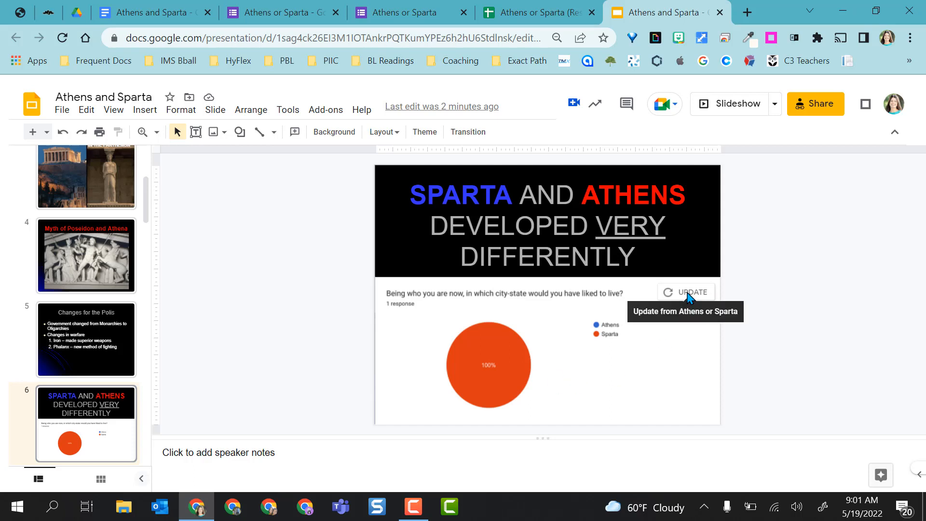
- Update the slide 6 chart to seven responses, 57.1% Athens and 42.9% Sparta
{"action": "left_click", "coordinate": [694, 292]}
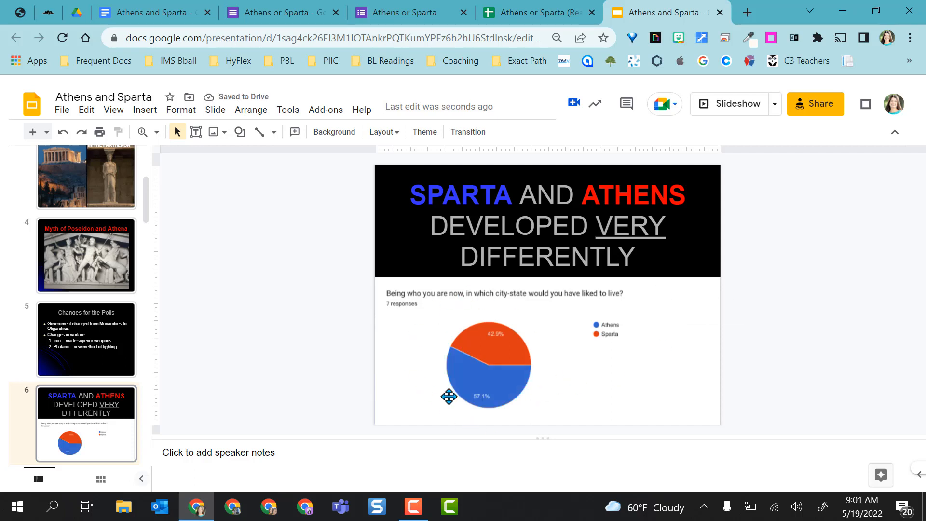
{"action": "left_click", "coordinate": [153, 11]}
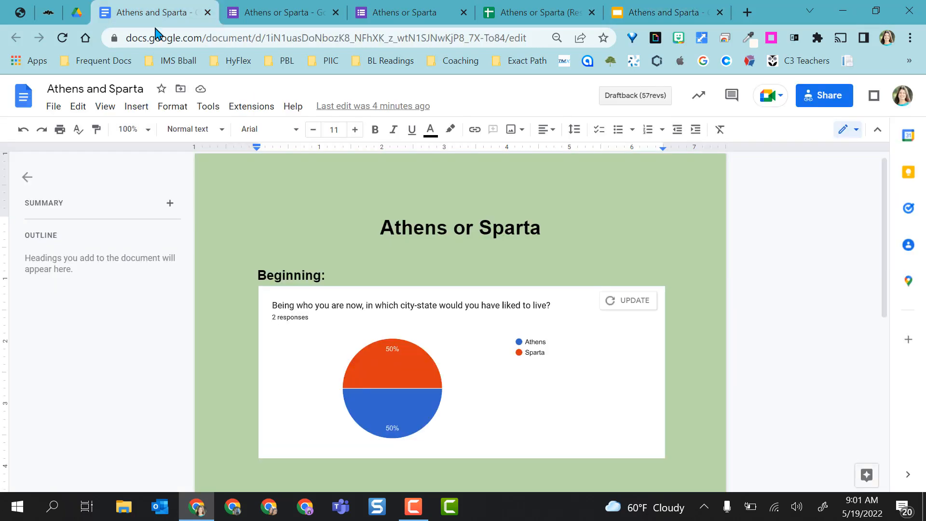
{"action": "mouse_move", "coordinate": [628, 301]}
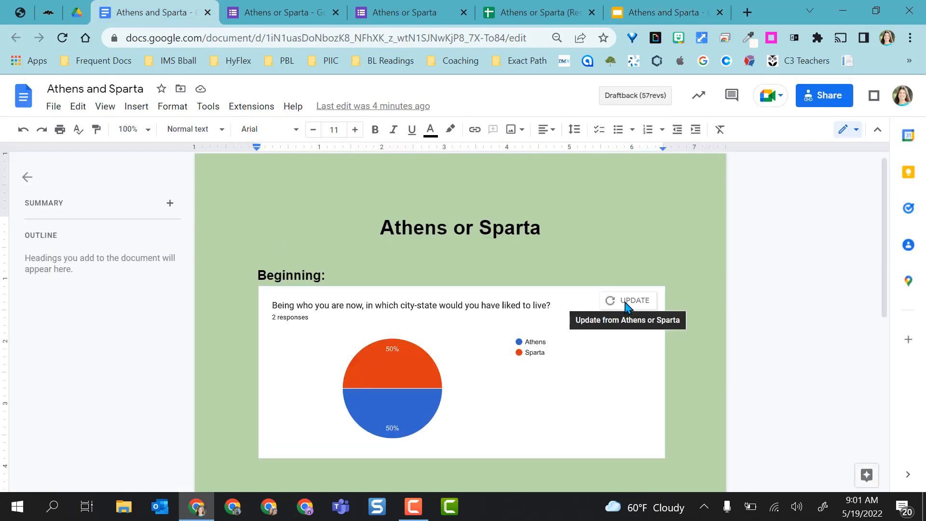
{"action": "mouse_move", "coordinate": [254, 277]}
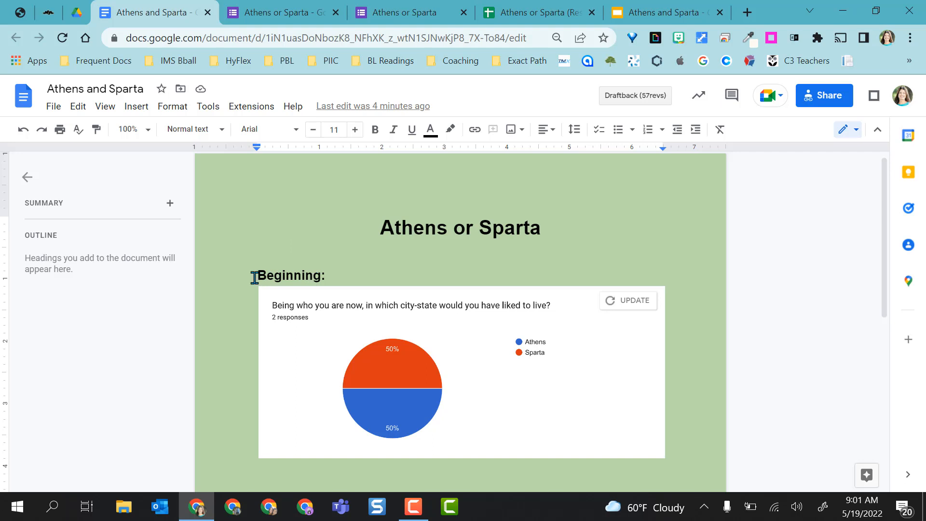
{"action": "mouse_move", "coordinate": [240, 353]}
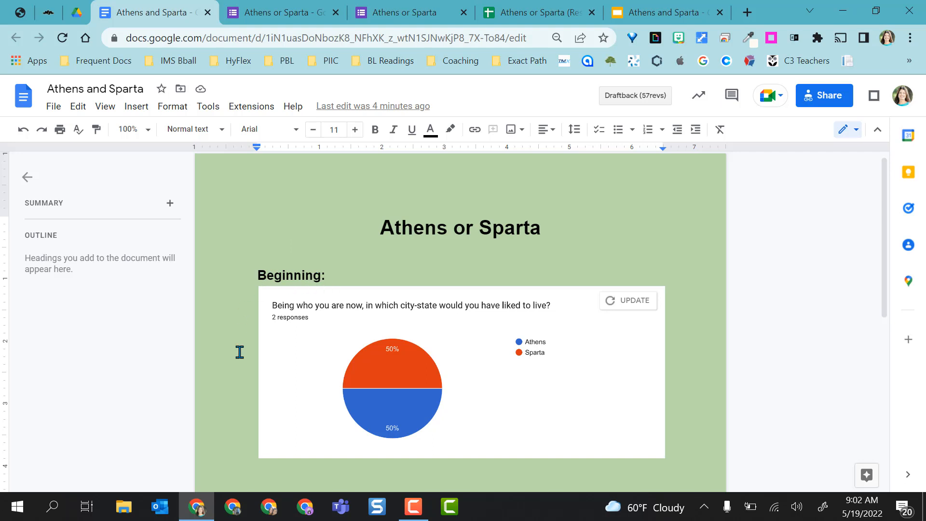
- Update the linked End chart to seven responses (57.1% Athens), leaving the Beginning chart at two
{"action": "scroll", "scroll_direction": "down", "scroll_amount": 3}
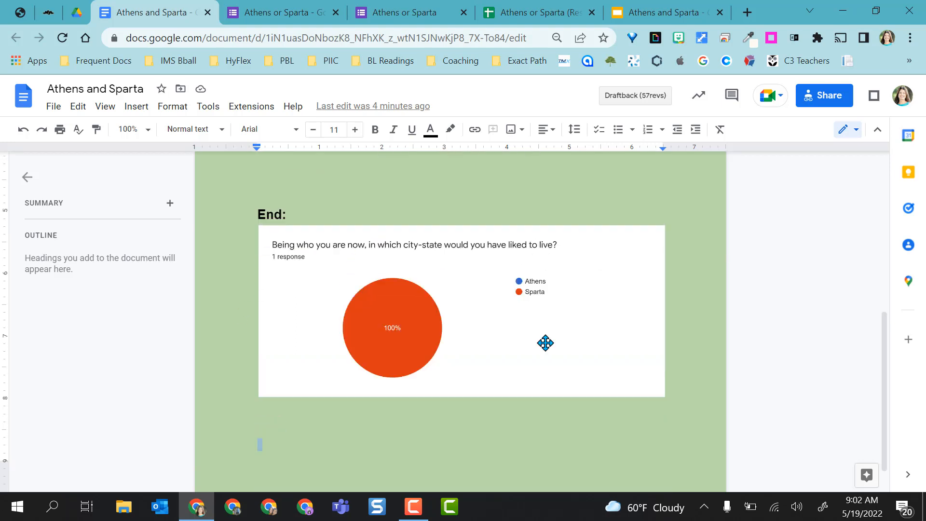
{"action": "left_click", "coordinate": [393, 328]}
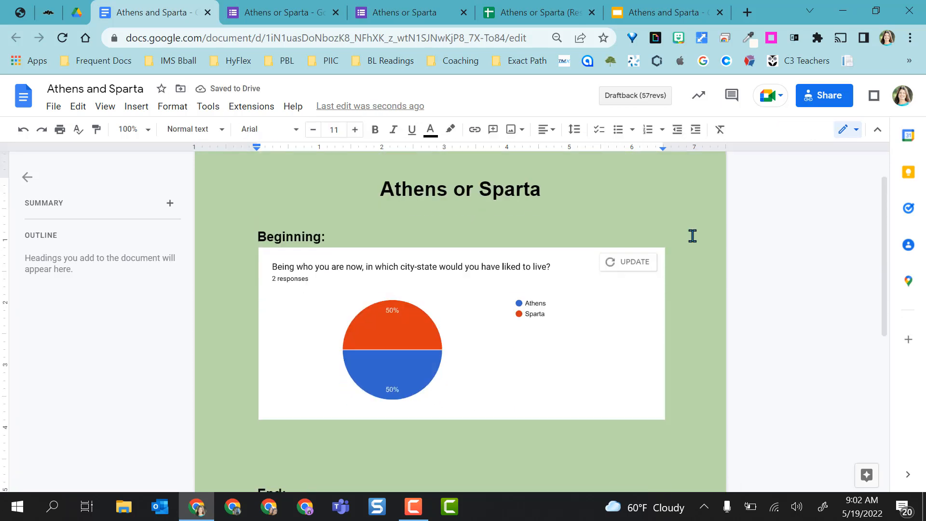
{"action": "scroll", "scroll_direction": "down", "scroll_amount": 3}
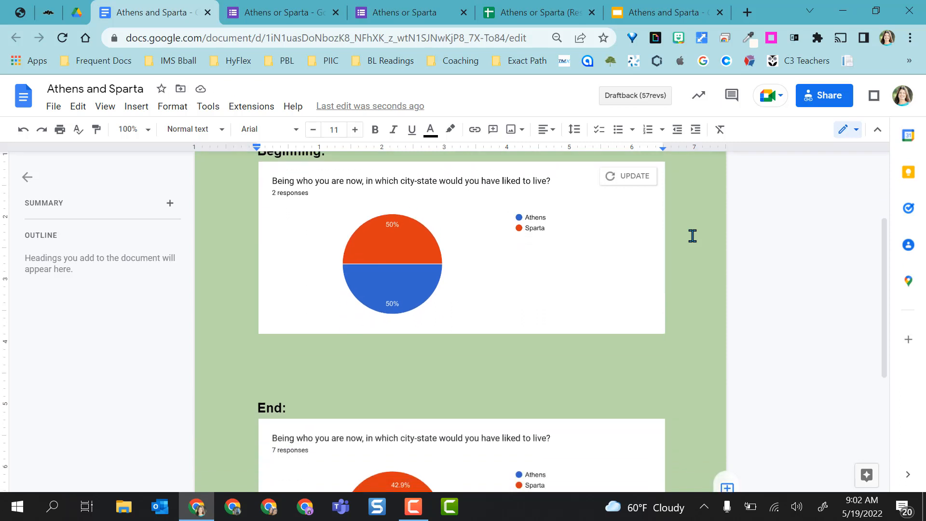
{"action": "scroll", "scroll_direction": "down", "scroll_amount": 3}
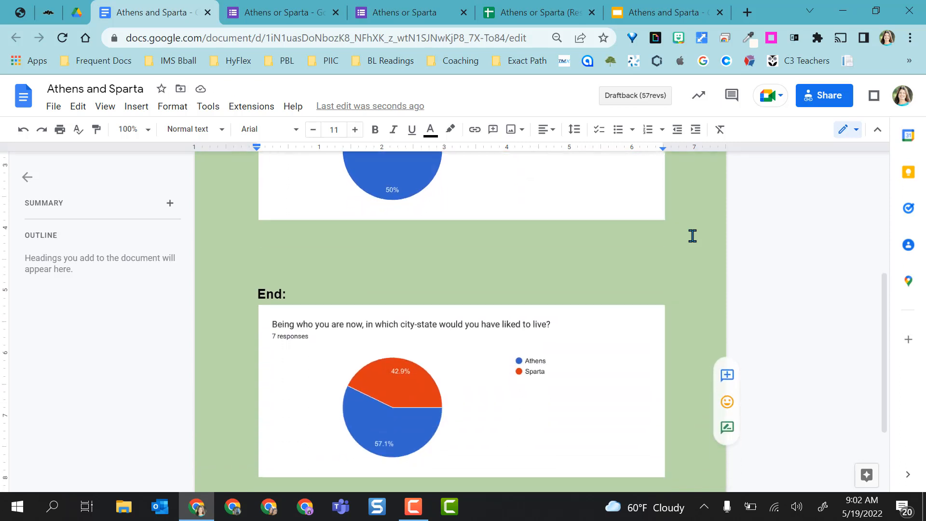